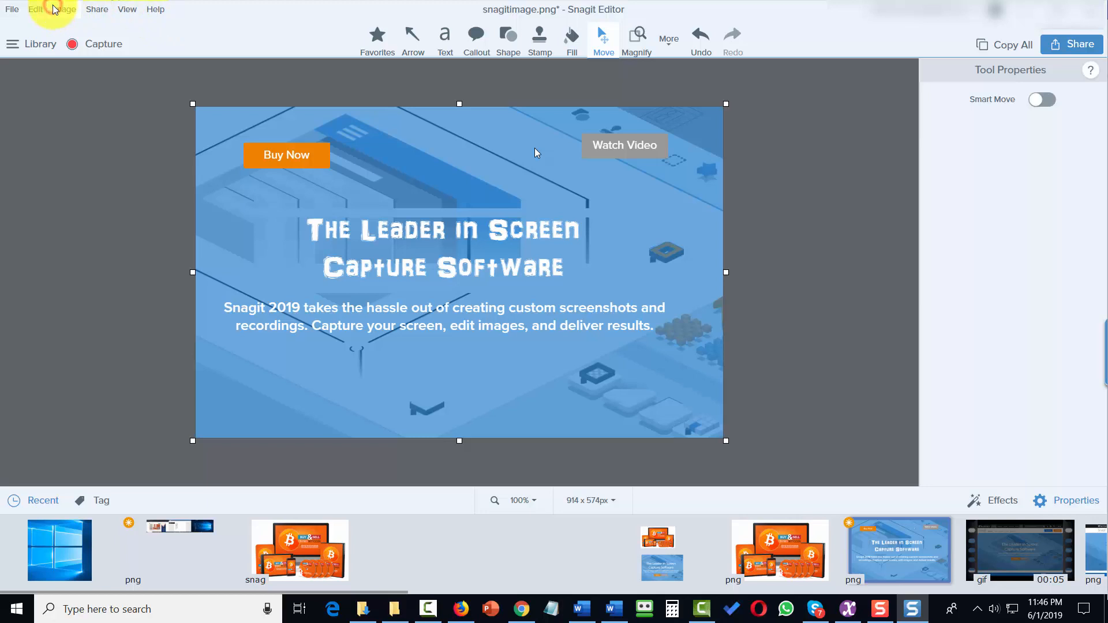
Step: Switch to the Blur tool from the Image menu's Tools list
left_click(63, 9)
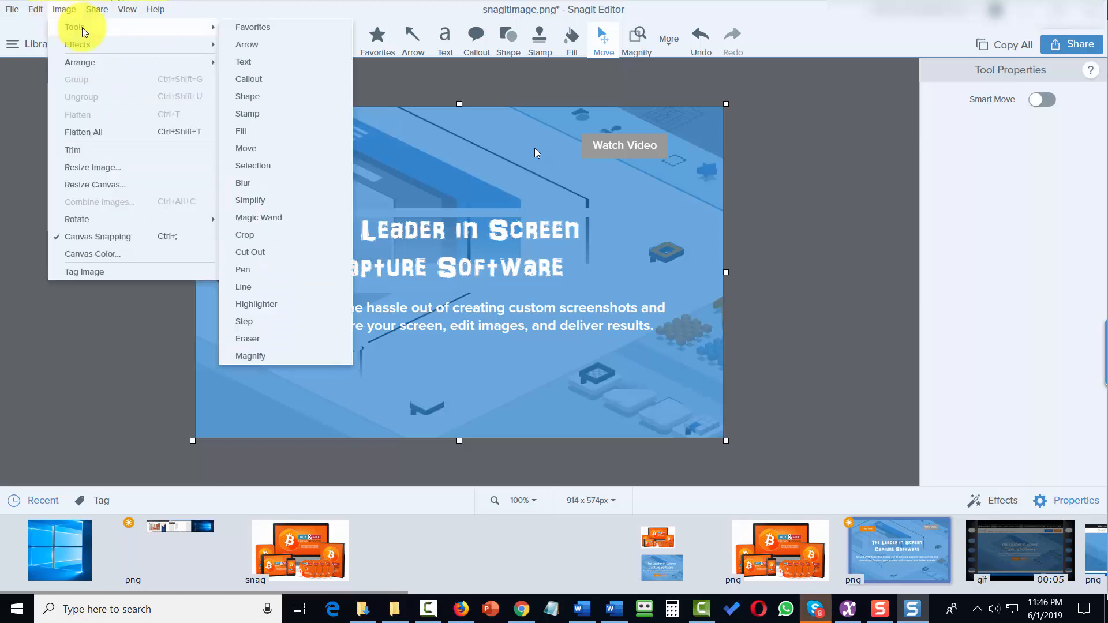
mouse_move(260, 185)
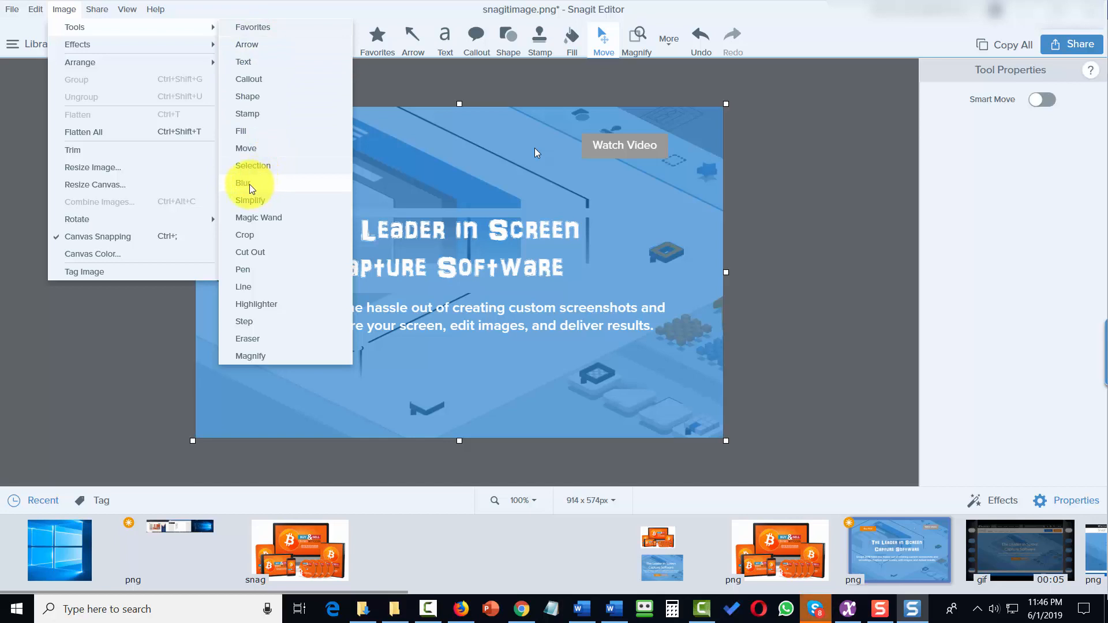
left_click(242, 183)
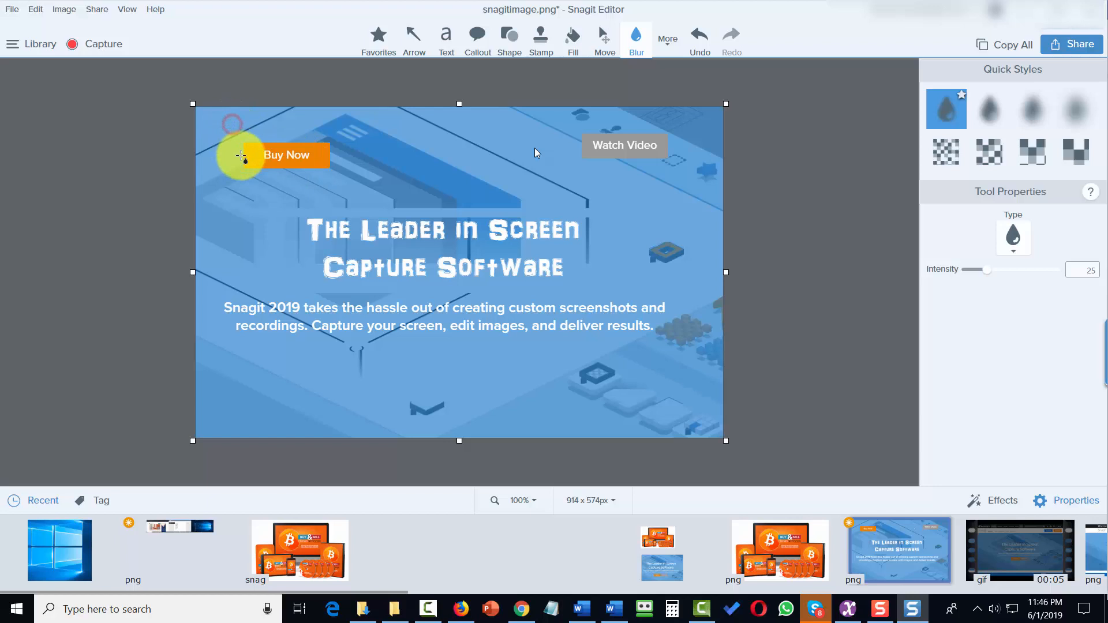
Step: Drag a blur region over the orange Buy Now button and select it
left_click_drag(240, 155, 368, 187)
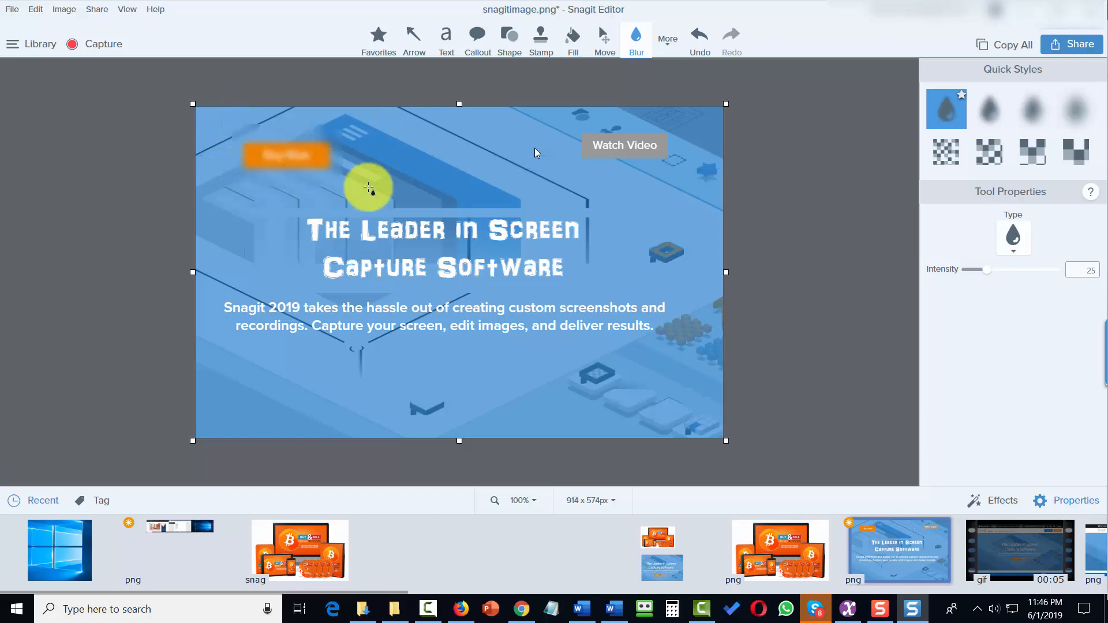
left_click_drag(367, 187, 554, 311)
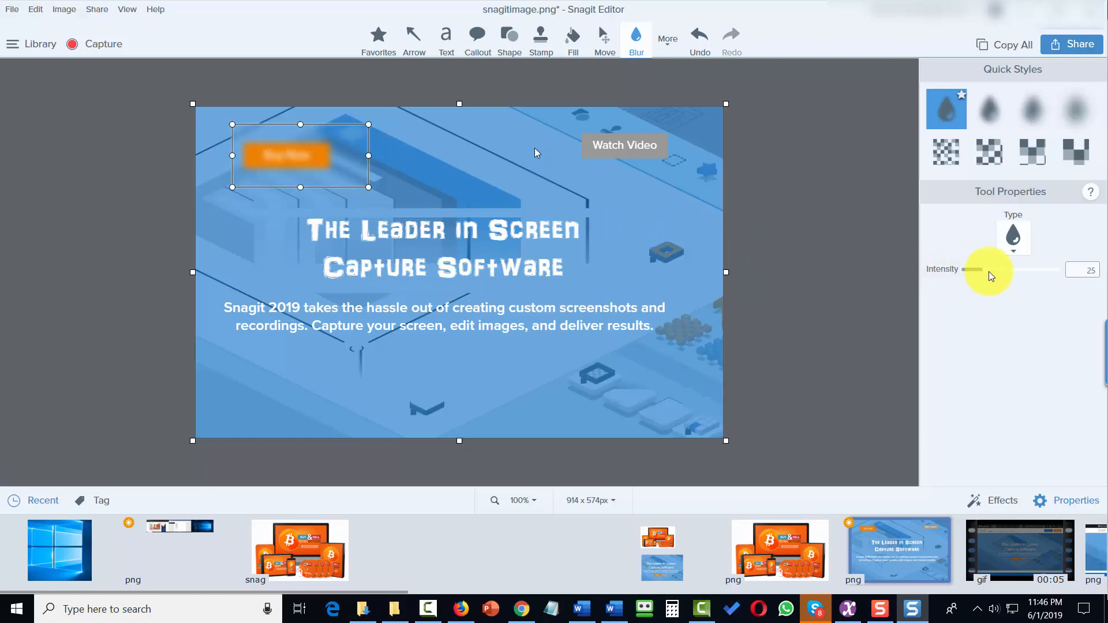
Step: Raise the Buy Now blur's Intensity slider to 100
left_click_drag(977, 269, 1045, 270)
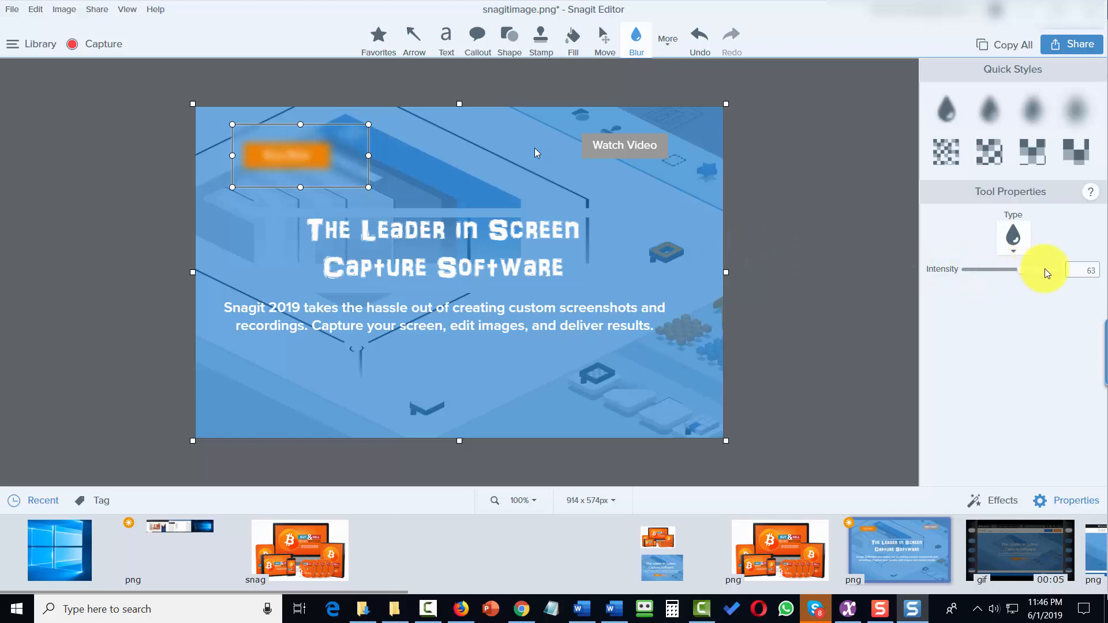
left_click_drag(1028, 269, 1055, 270)
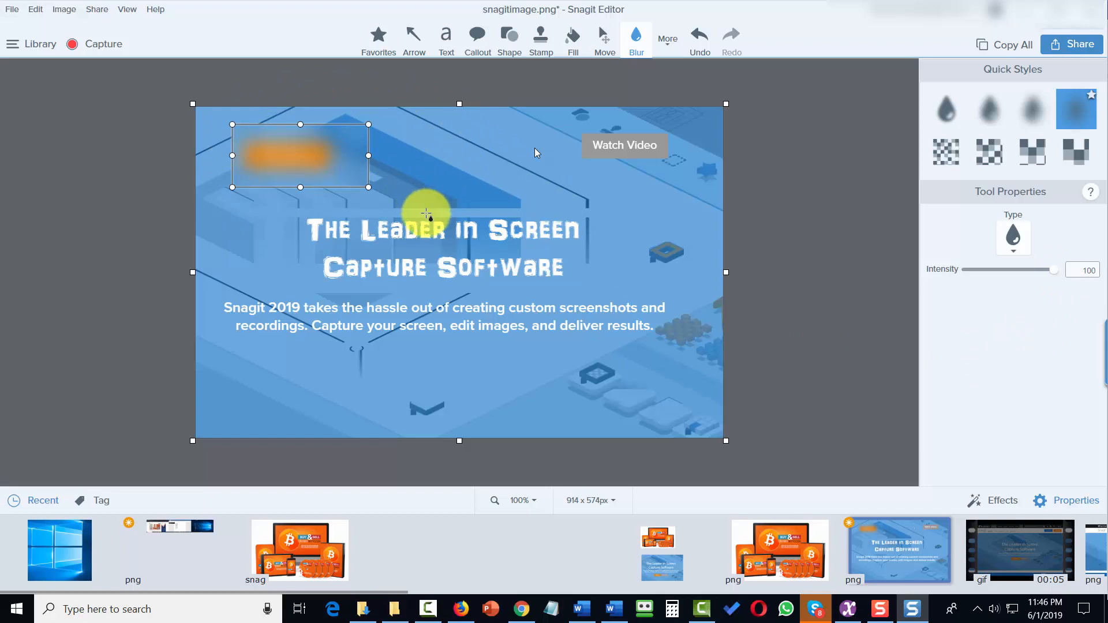
mouse_move(199, 318)
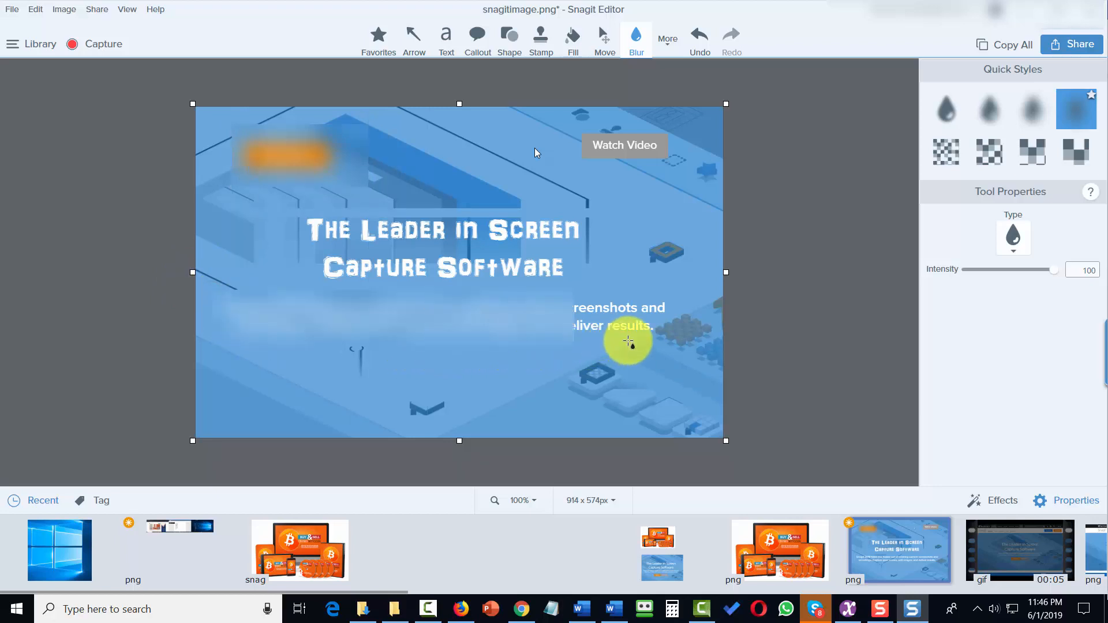
Step: Cover the two-line description paragraph with a blur rectangle
left_click_drag(629, 343, 592, 352)
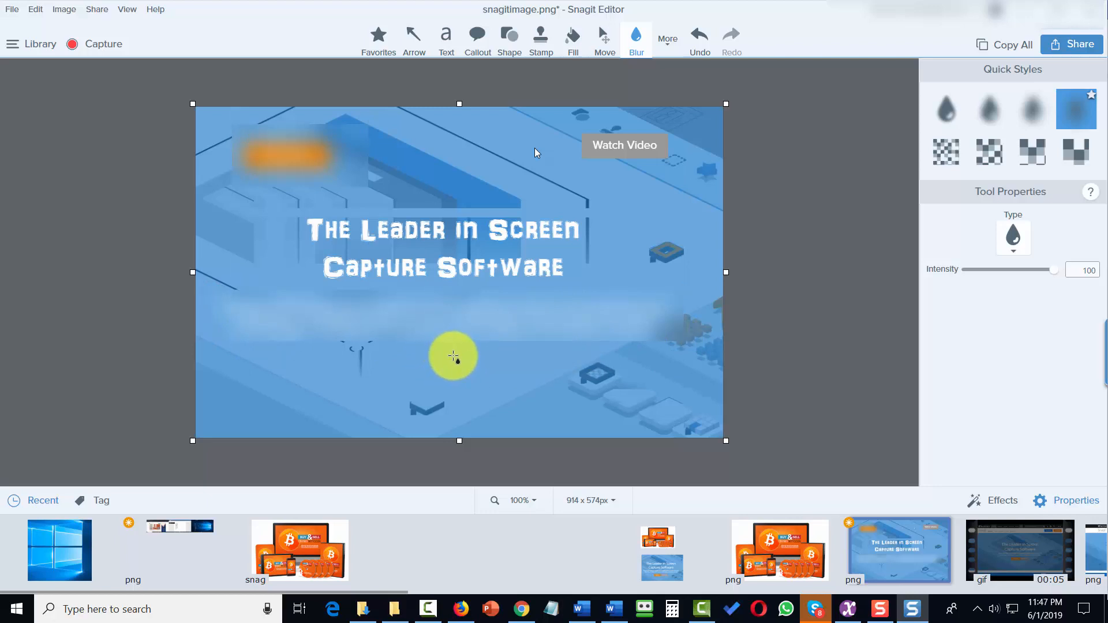
left_click_drag(454, 355, 423, 324)
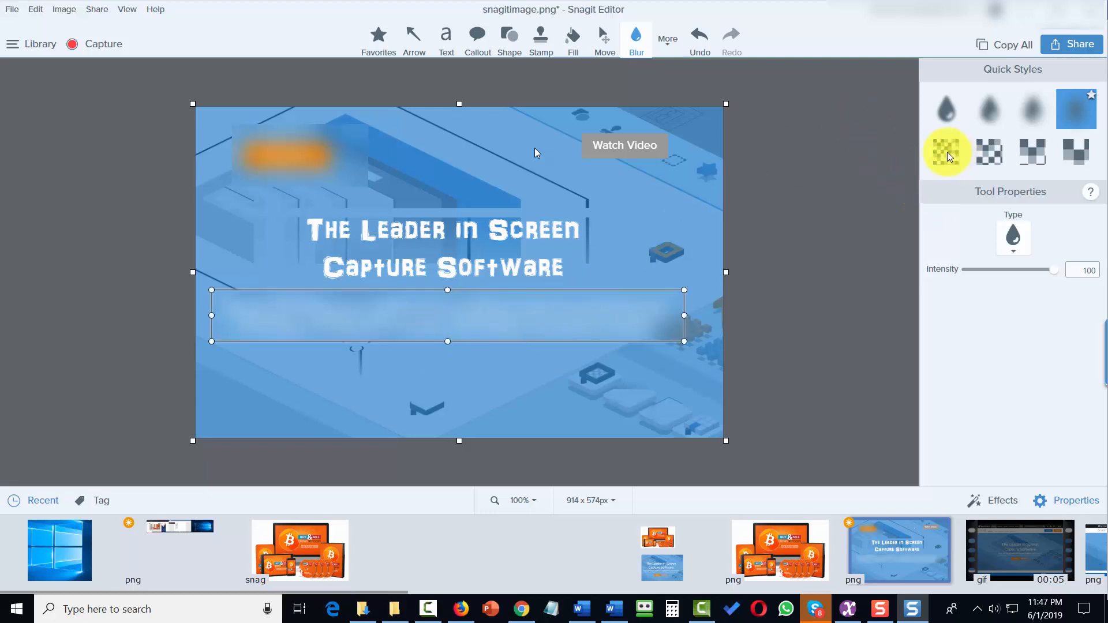
Step: Step through the pixelate Quick Styles, ending on the coarsest block size
left_click(947, 152)
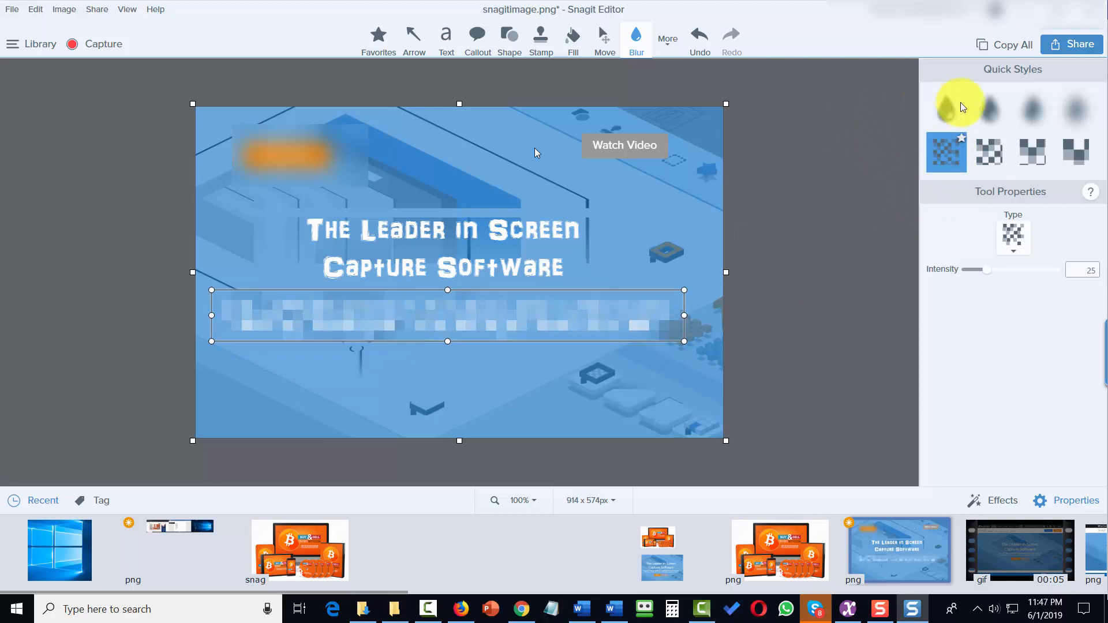
left_click(988, 151)
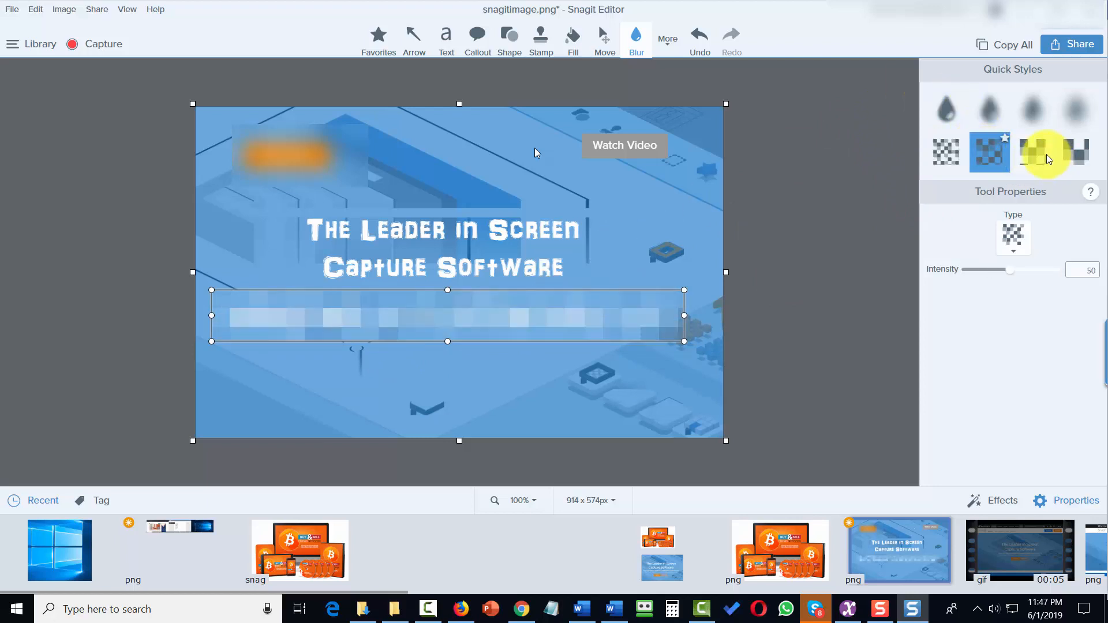
left_click(1053, 152)
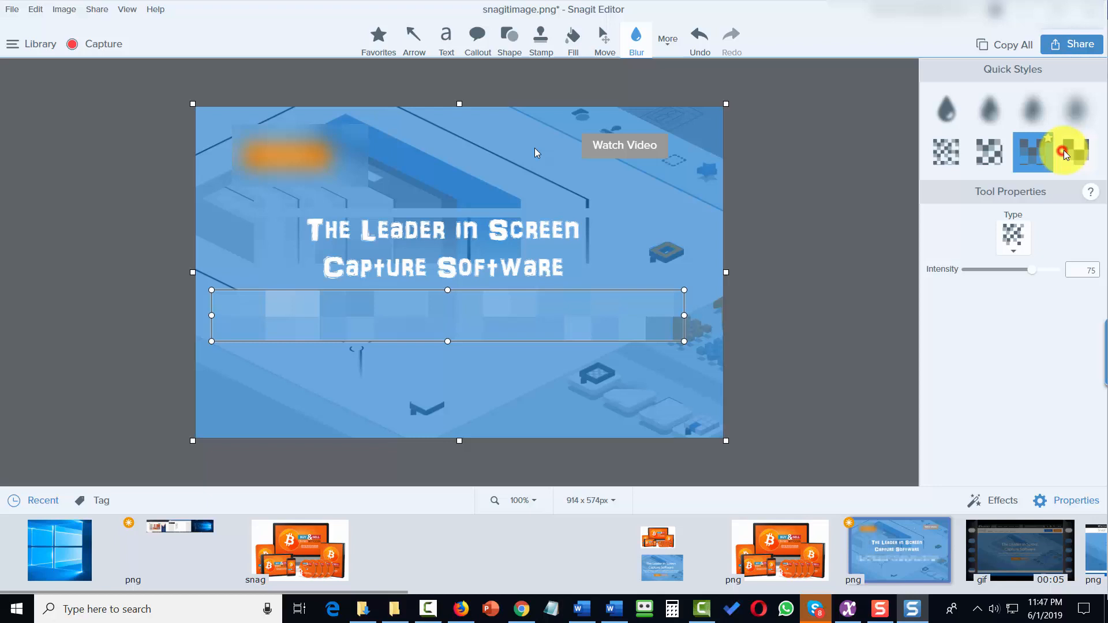
left_click(1076, 152)
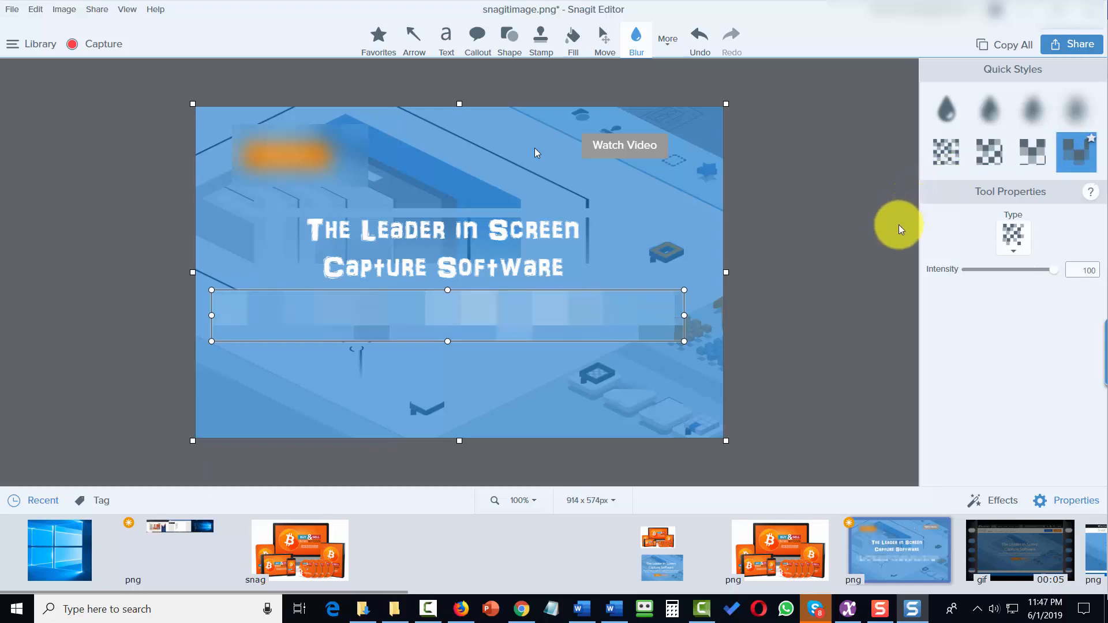
mouse_move(967, 262)
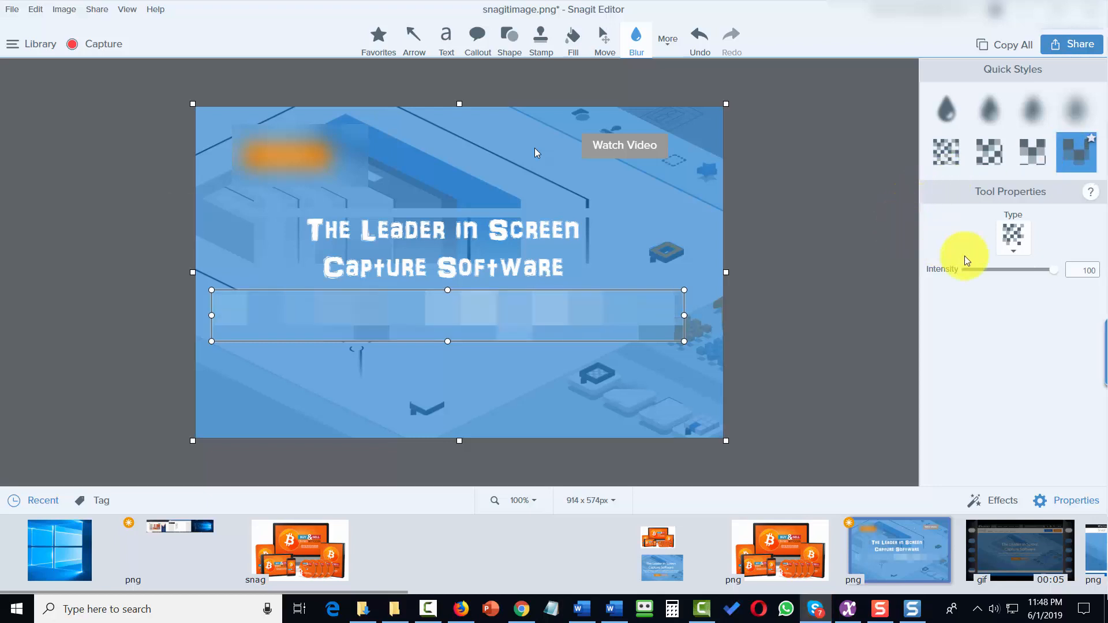